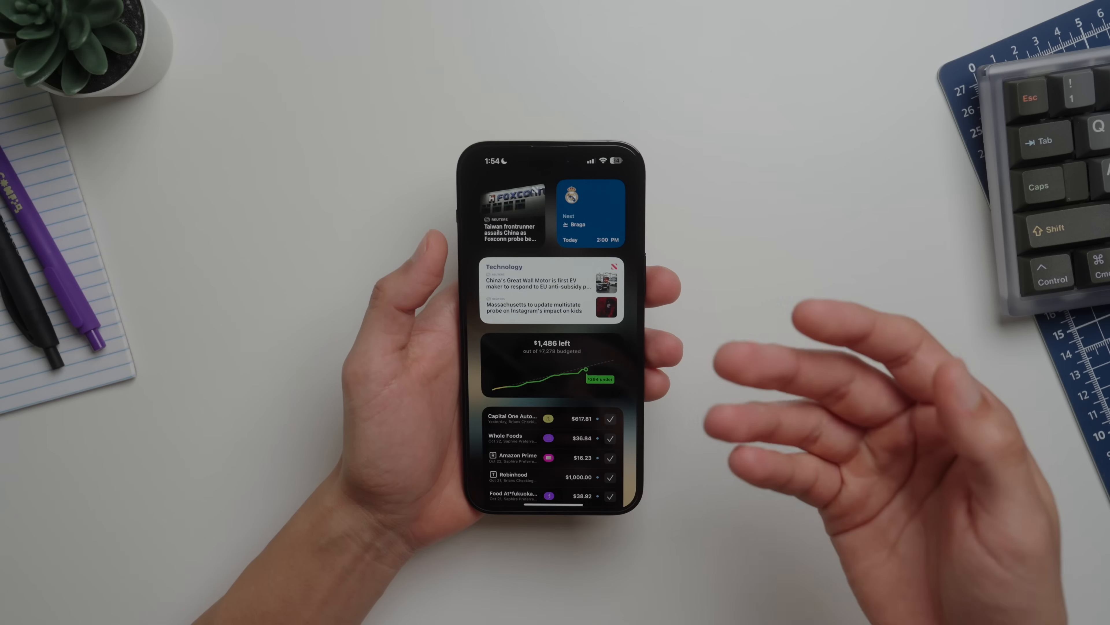
- Scroll the Contacts list and select a contact to view their full-screen Contact Poster
scroll("up", 3)
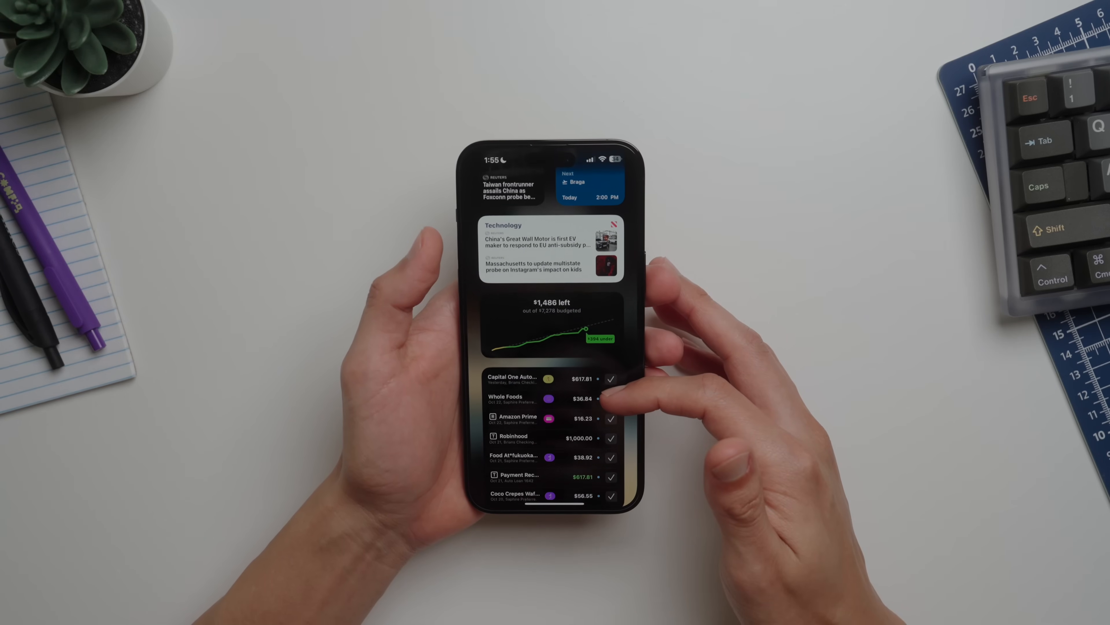
scroll("up", 3)
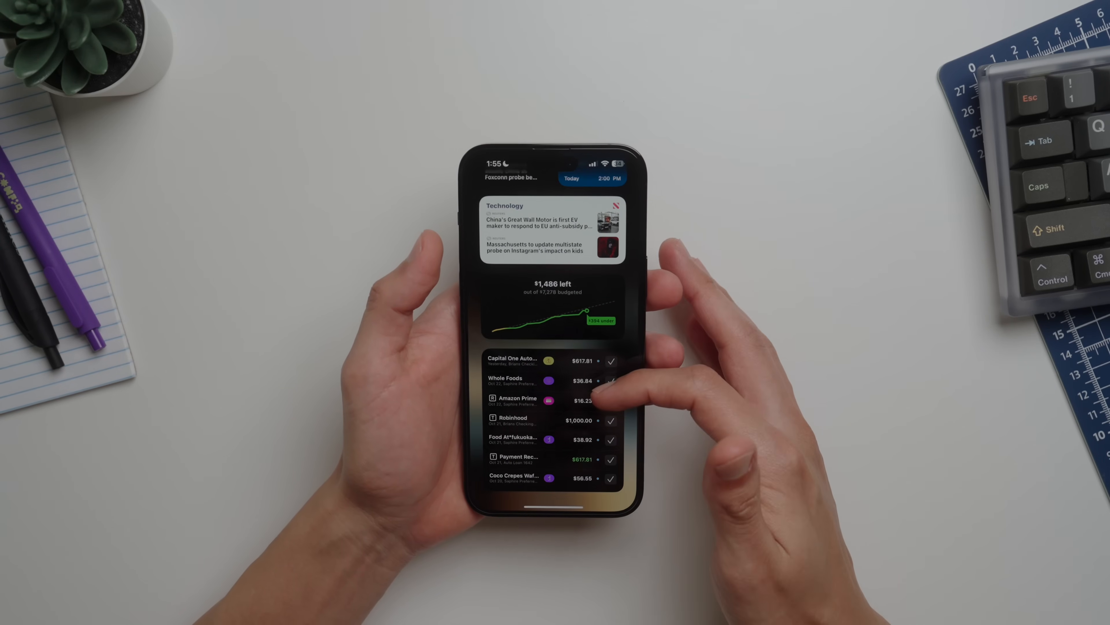
scroll("up", 3)
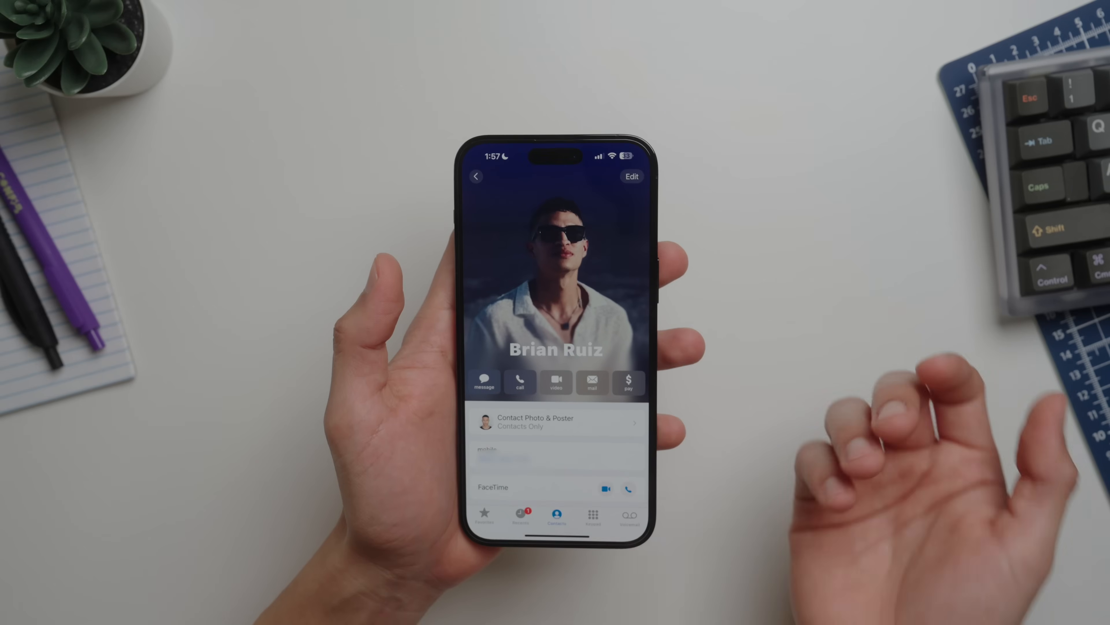
left_click(556, 422)
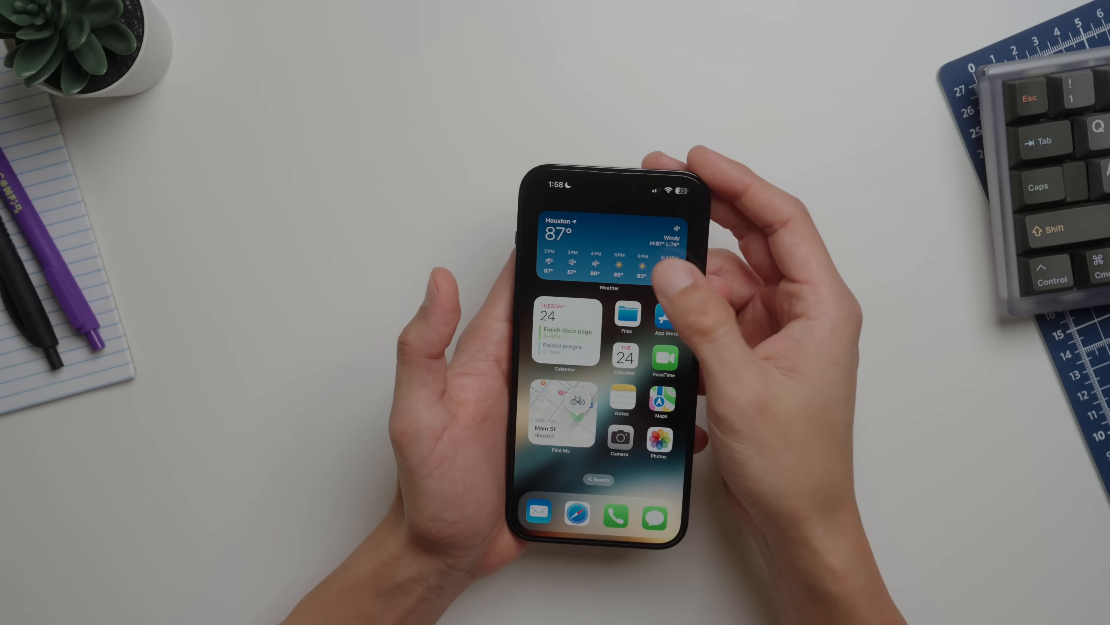
- Switch the Smart Stack widget from Find My to Safari Reading List, then trigger a New Quick Note
left_click(607, 244)
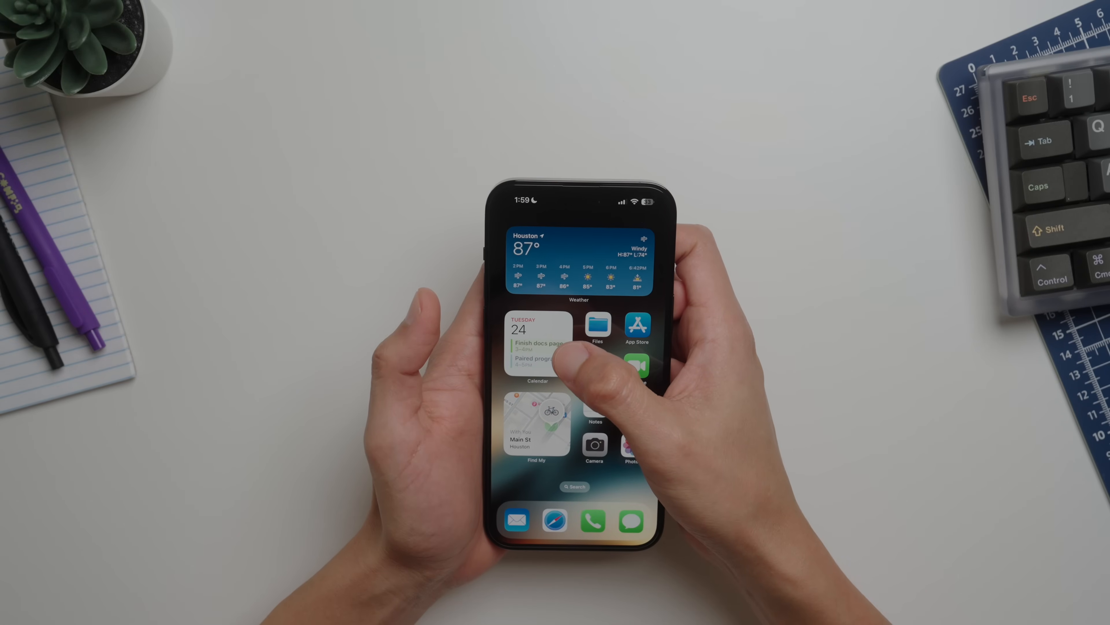
left_click(537, 347)
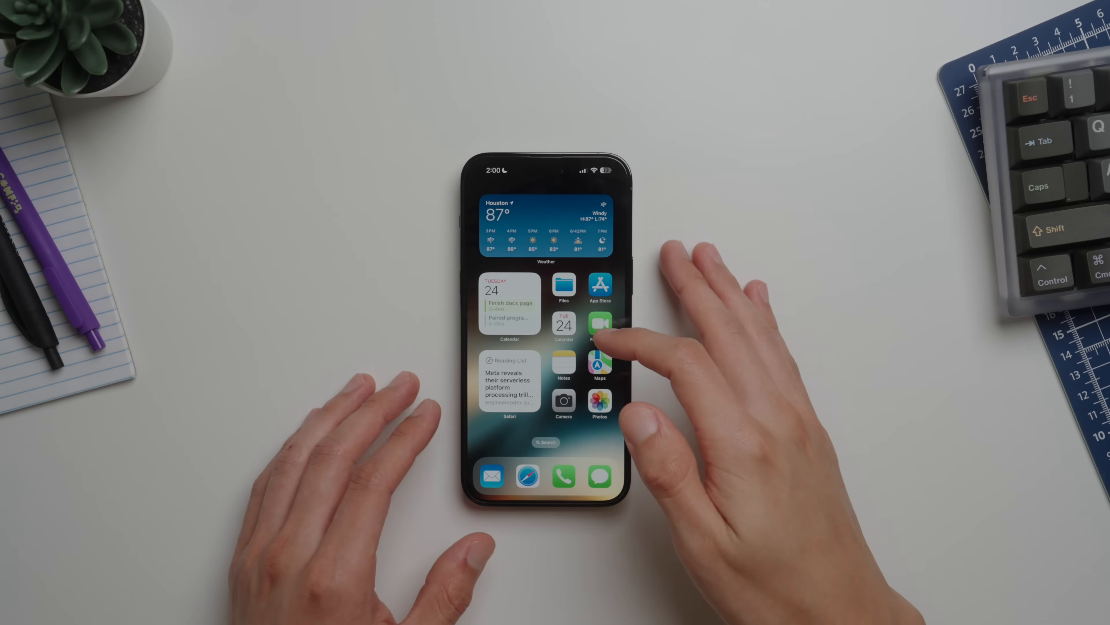
left_click(563, 362)
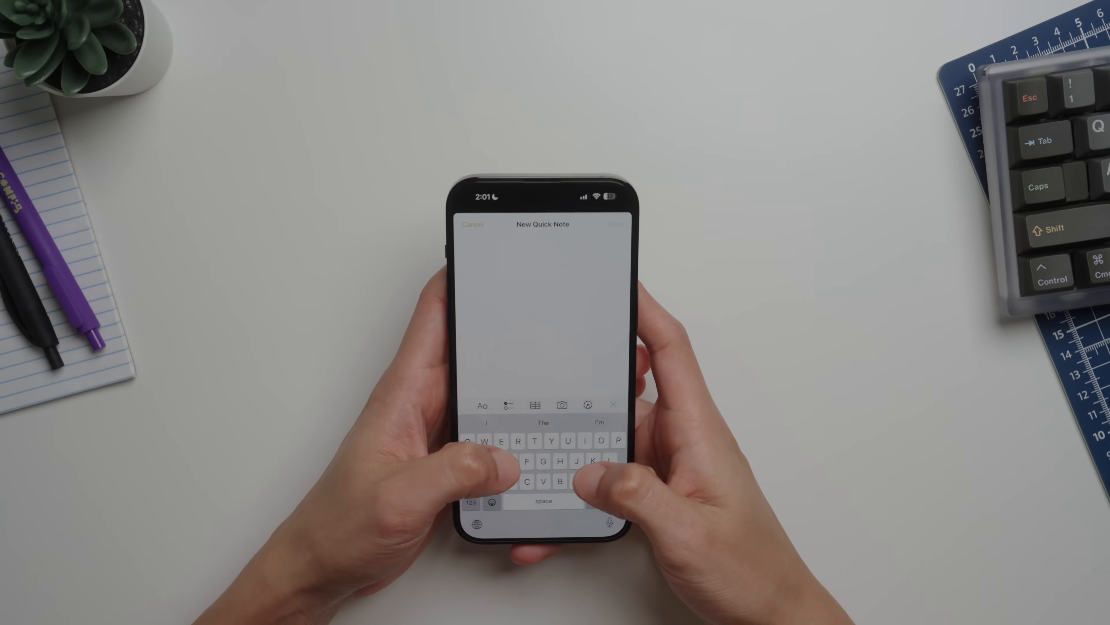
- Enter "I parked on" as the start of the new Quick Note
type("I parked on")
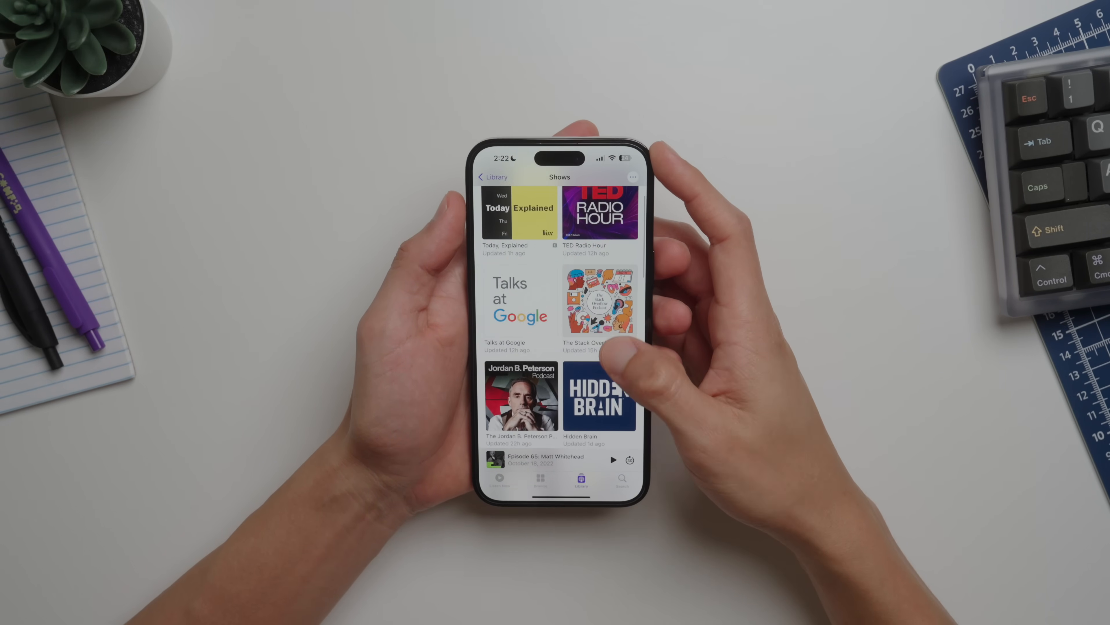
scroll("up", 3)
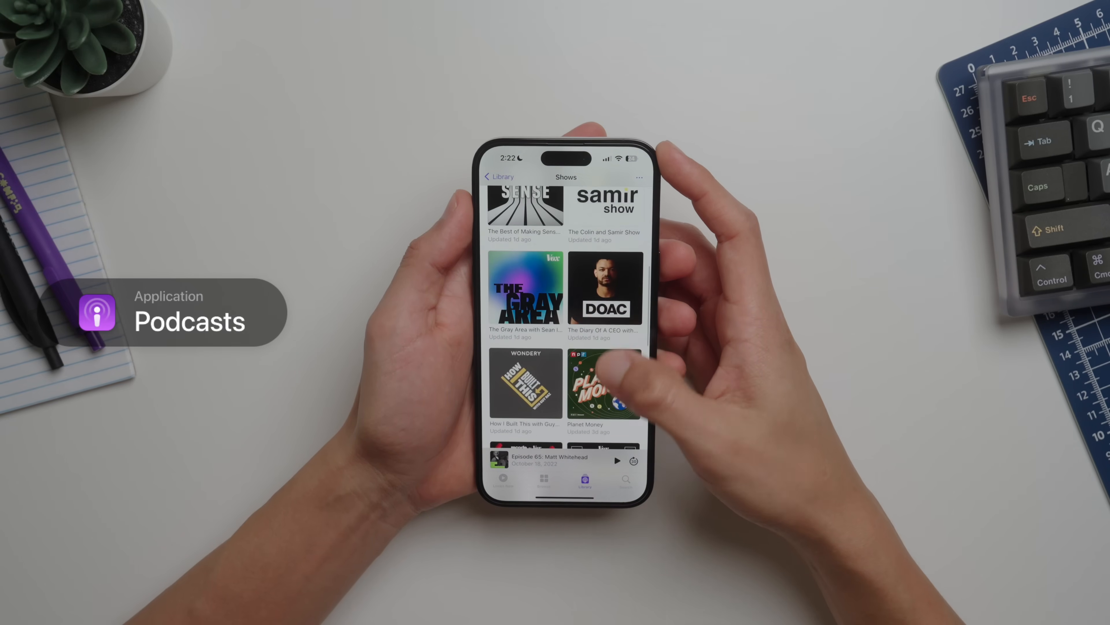
scroll("down", 3)
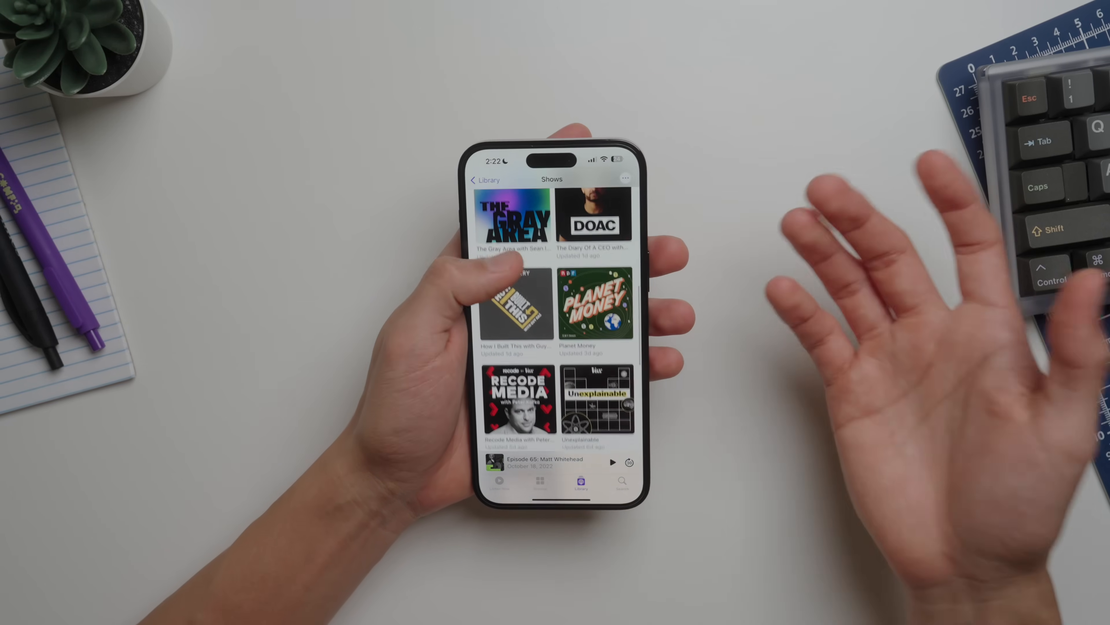
scroll("down", 3)
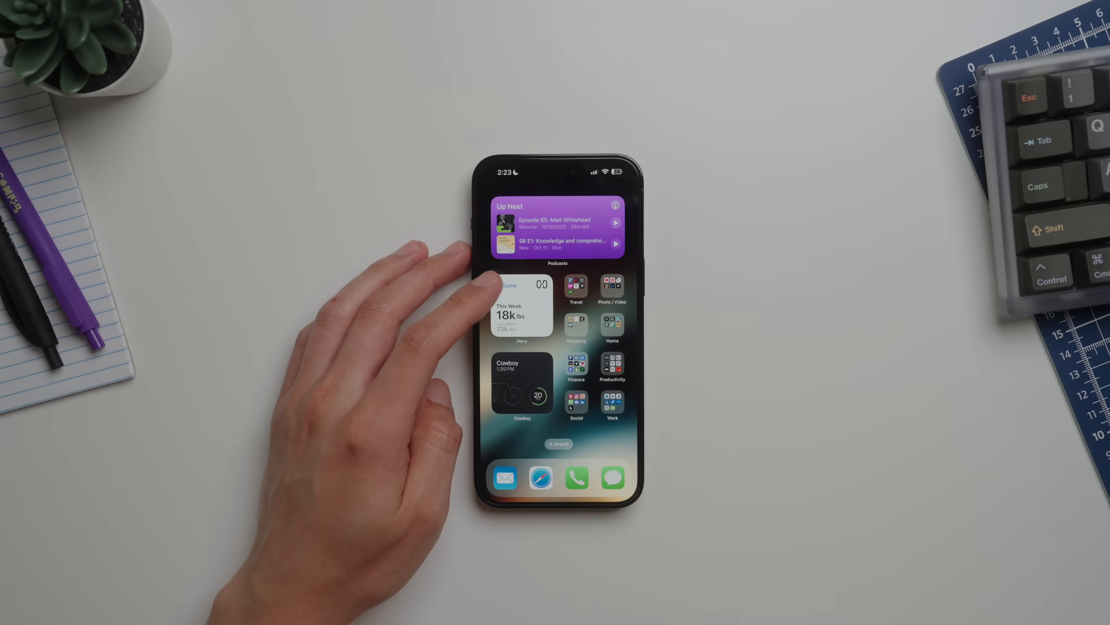
- Launch the Cowboy bike app from its widget on the second home screen page
left_click(521, 308)
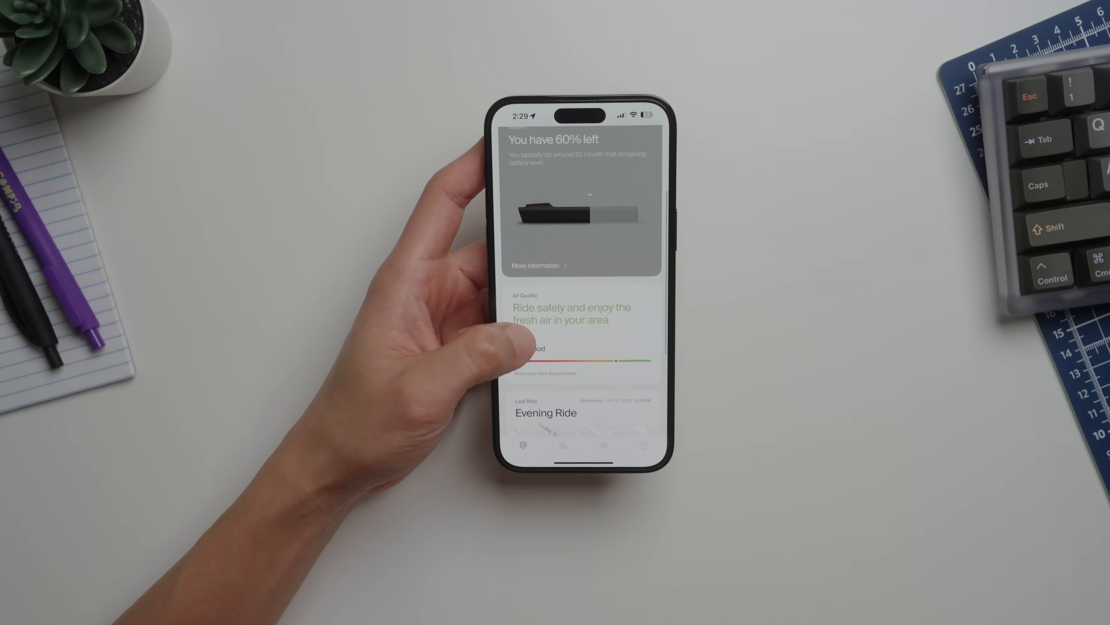
scroll("up", 3)
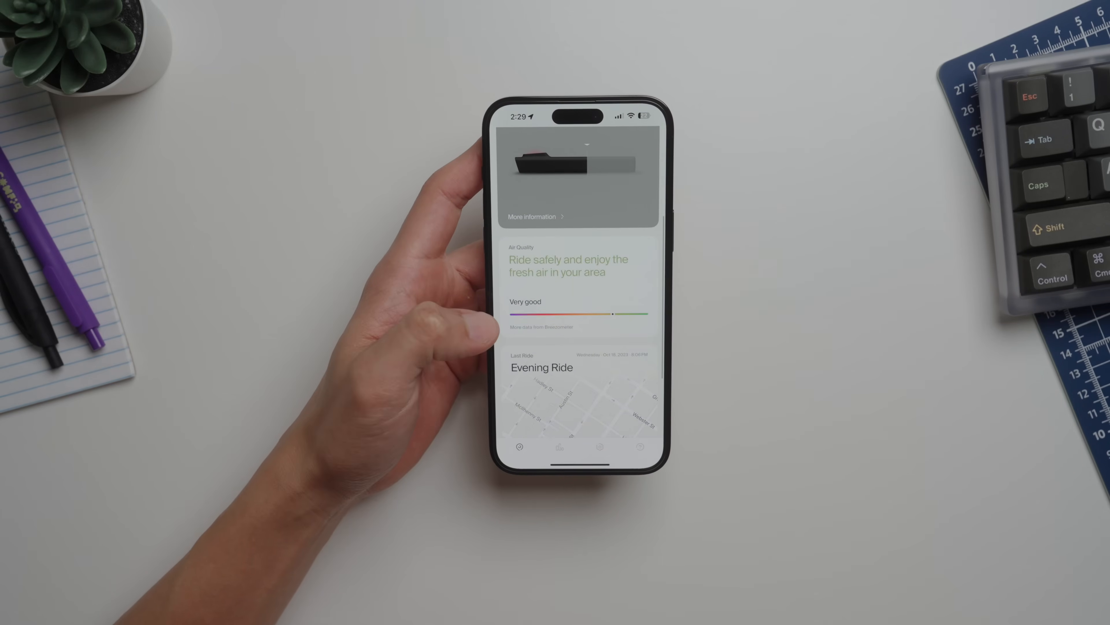